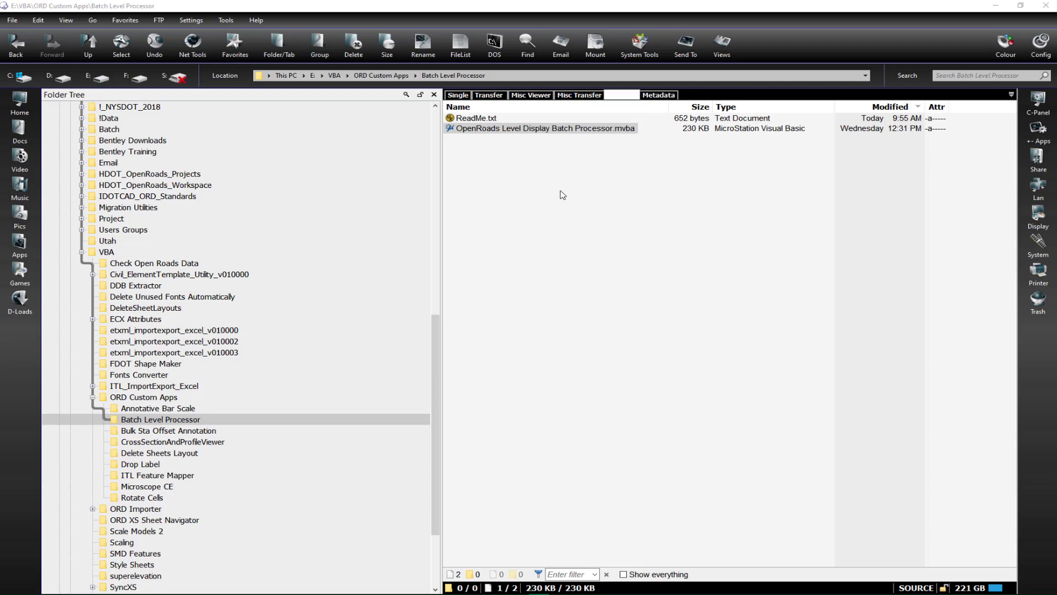
Launch the Level Display Batch Processor from Levels Toggle, then dismiss it for now
{"action": "left_click", "coordinate": [475, 118]}
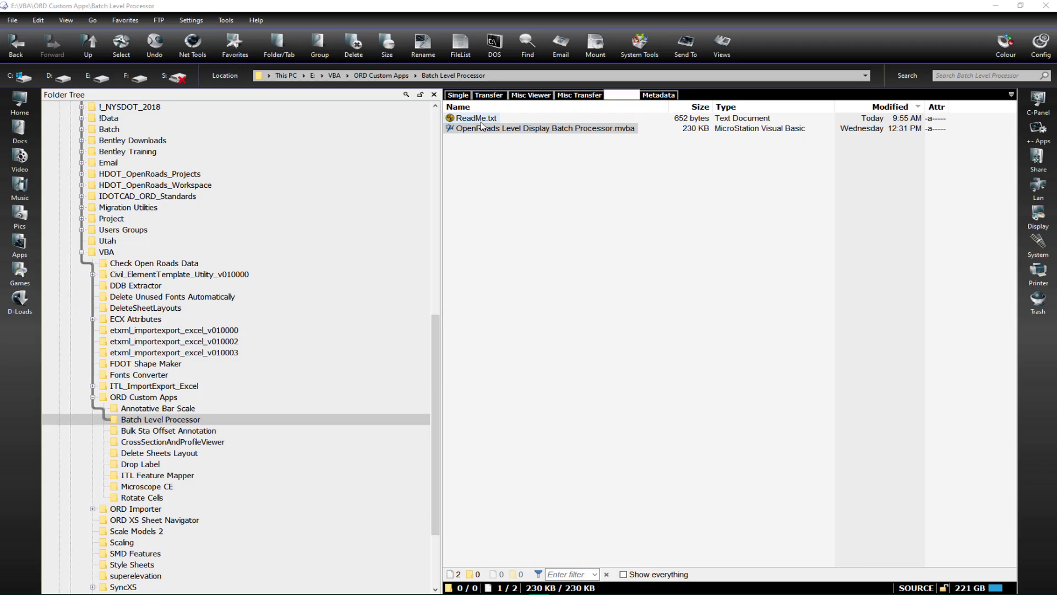
{"action": "mouse_move", "coordinate": [484, 124]}
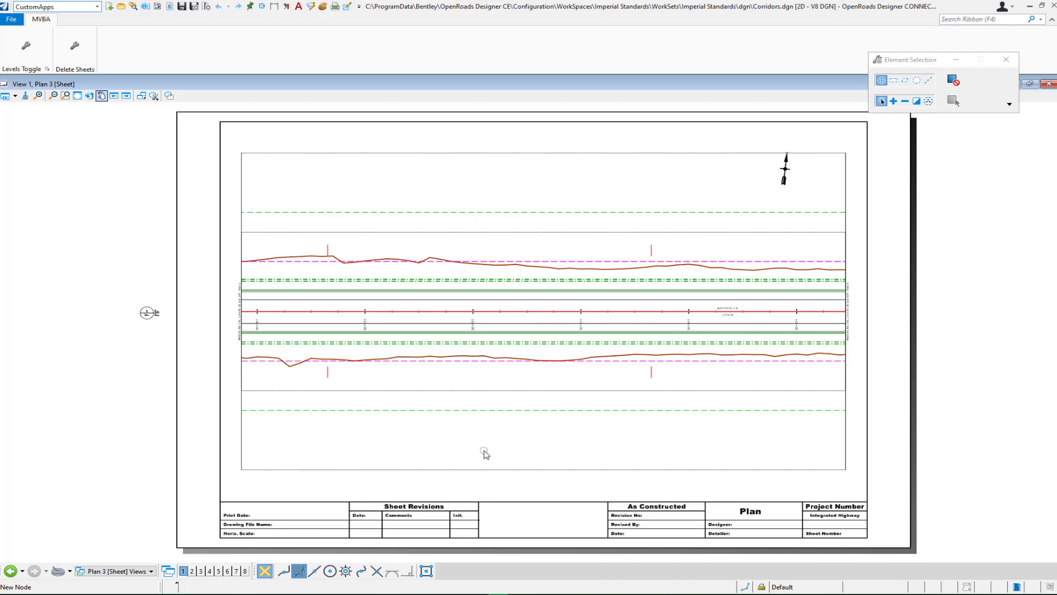
{"action": "mouse_move", "coordinate": [495, 444]}
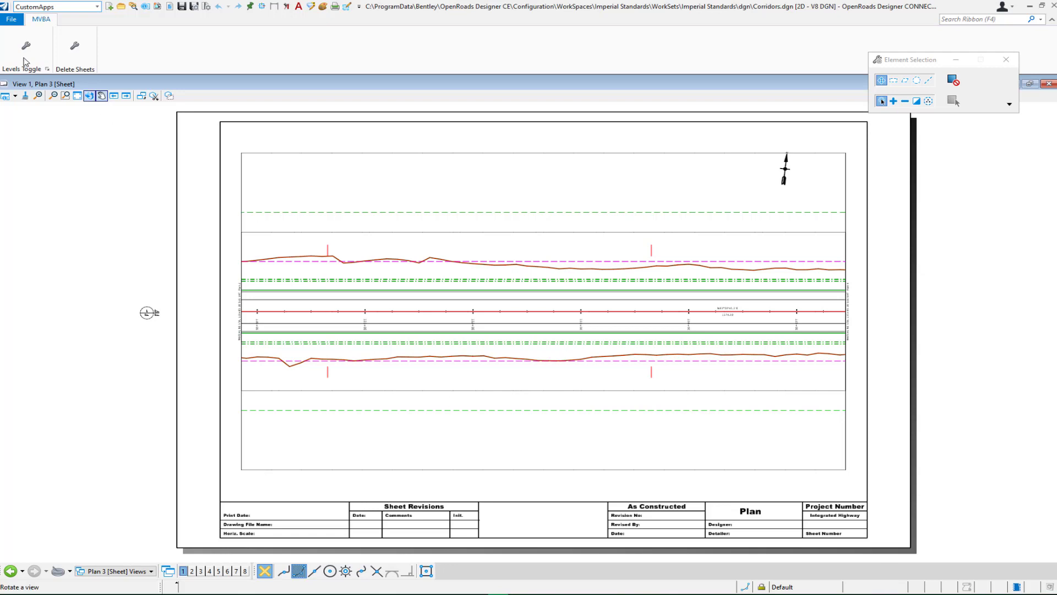
{"action": "left_click", "coordinate": [26, 51]}
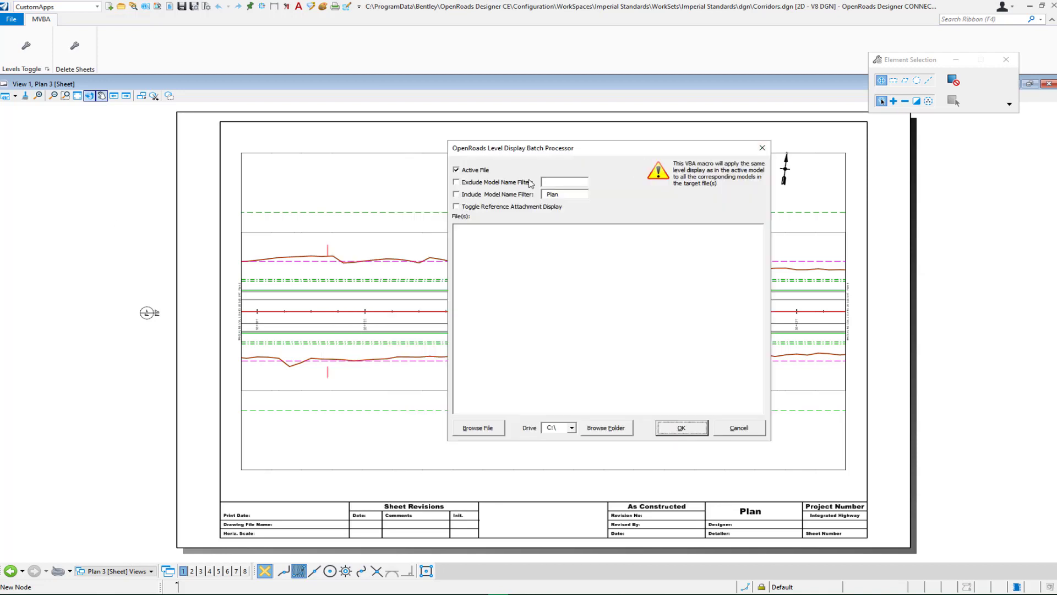
{"action": "mouse_move", "coordinate": [496, 174]}
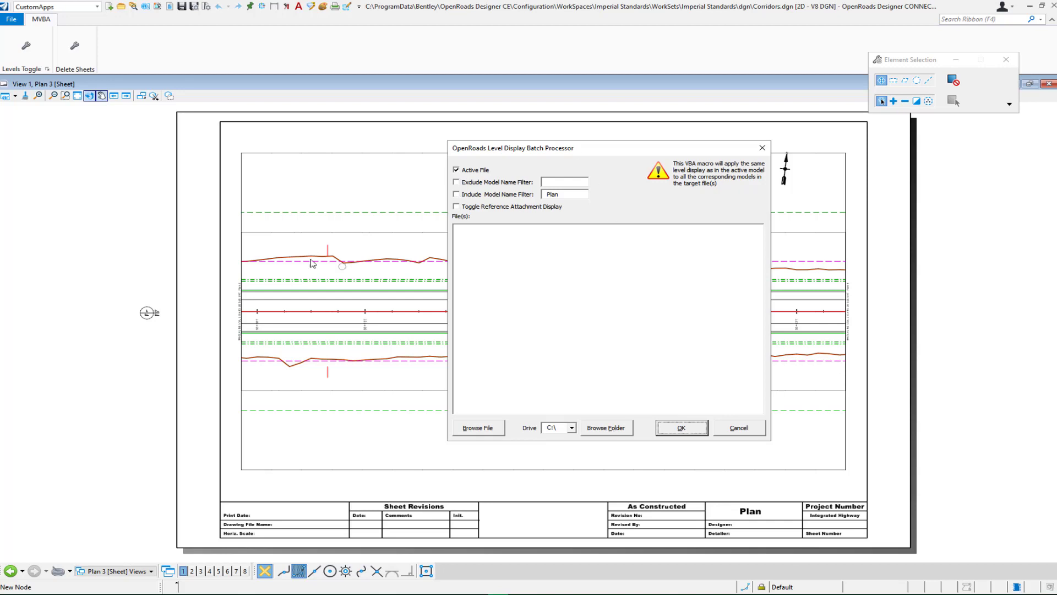
{"action": "mouse_move", "coordinate": [344, 192]}
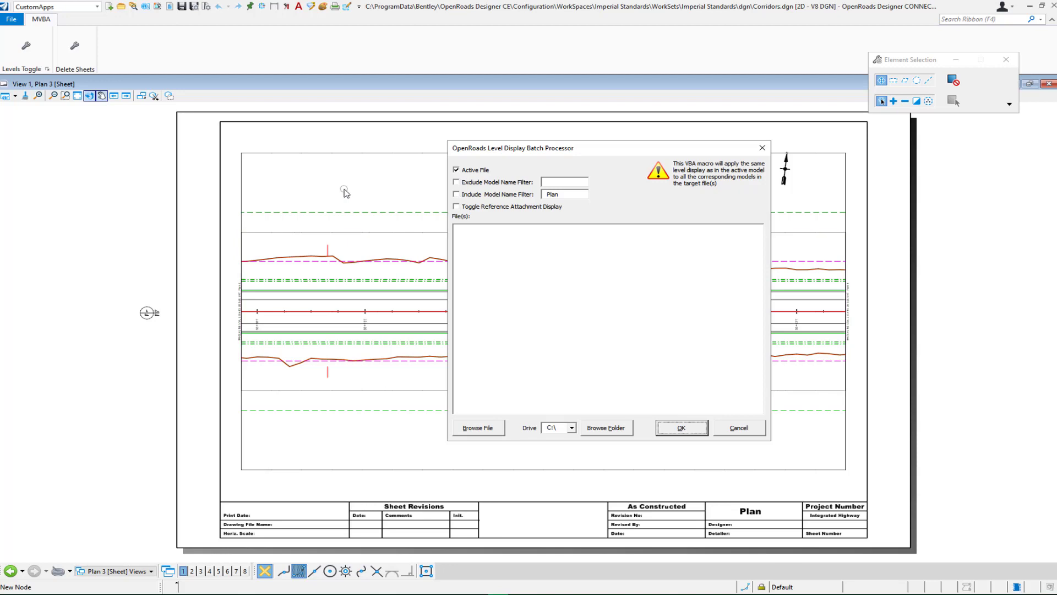
{"action": "left_click", "coordinate": [679, 427]}
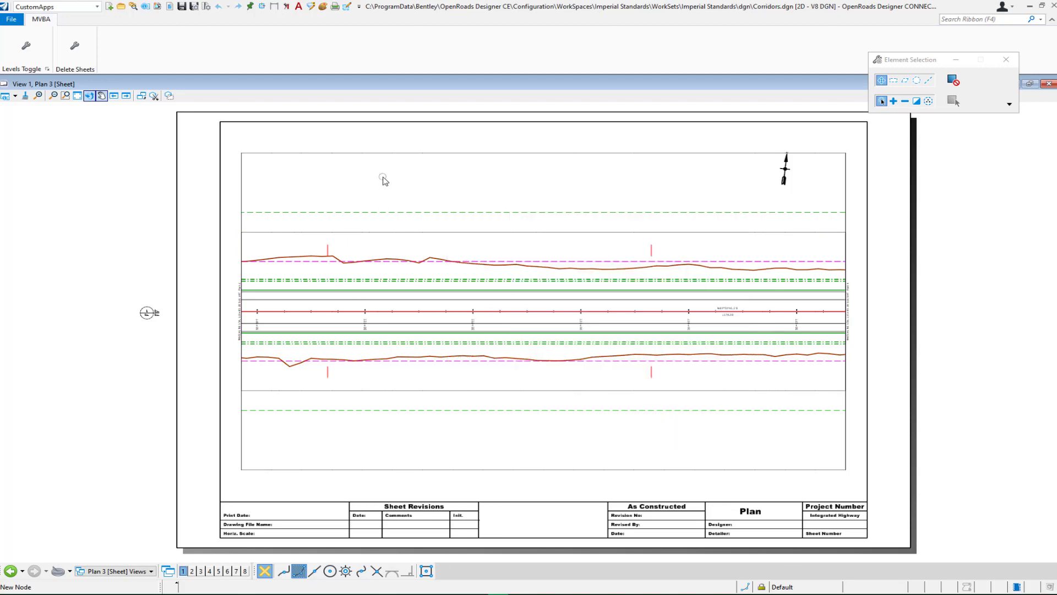
Turn levels off by element: the green dashed offset line and another unwanted line on Plan 3
{"action": "right_click", "coordinate": [383, 180]}
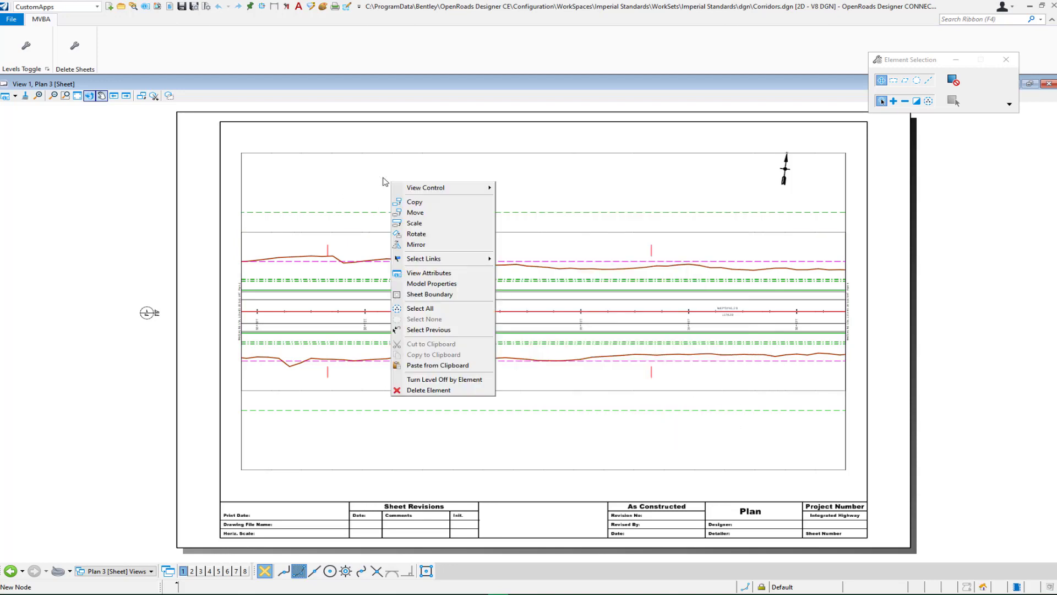
{"action": "left_click", "coordinate": [444, 379]}
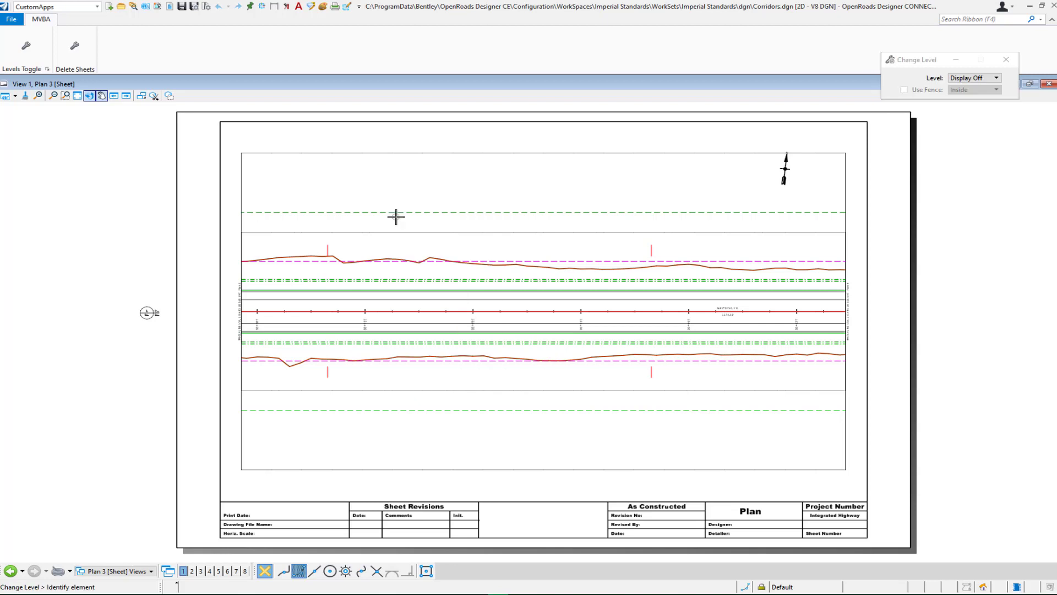
{"action": "left_click", "coordinate": [396, 217]}
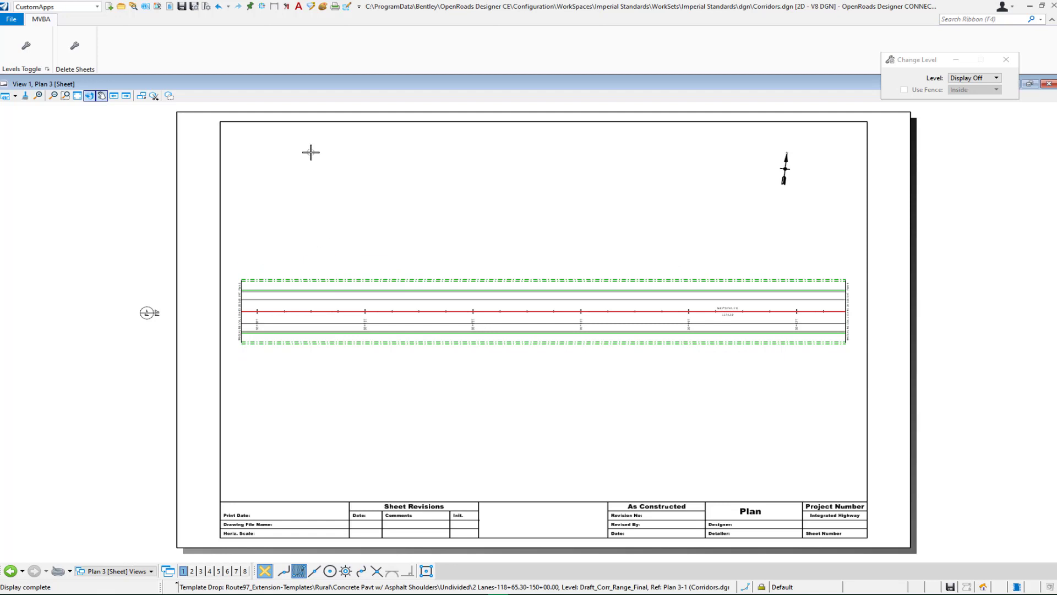
{"action": "left_click", "coordinate": [26, 47]}
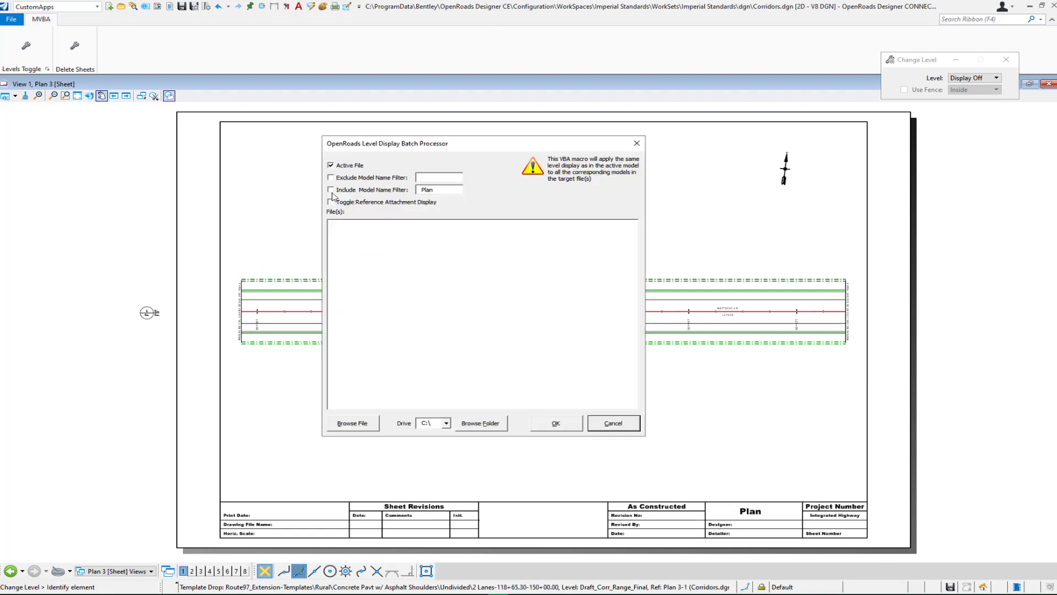
Keep Active File and enable Include Model Name Filter with 'Plan', then confirm
{"action": "left_click", "coordinate": [331, 190]}
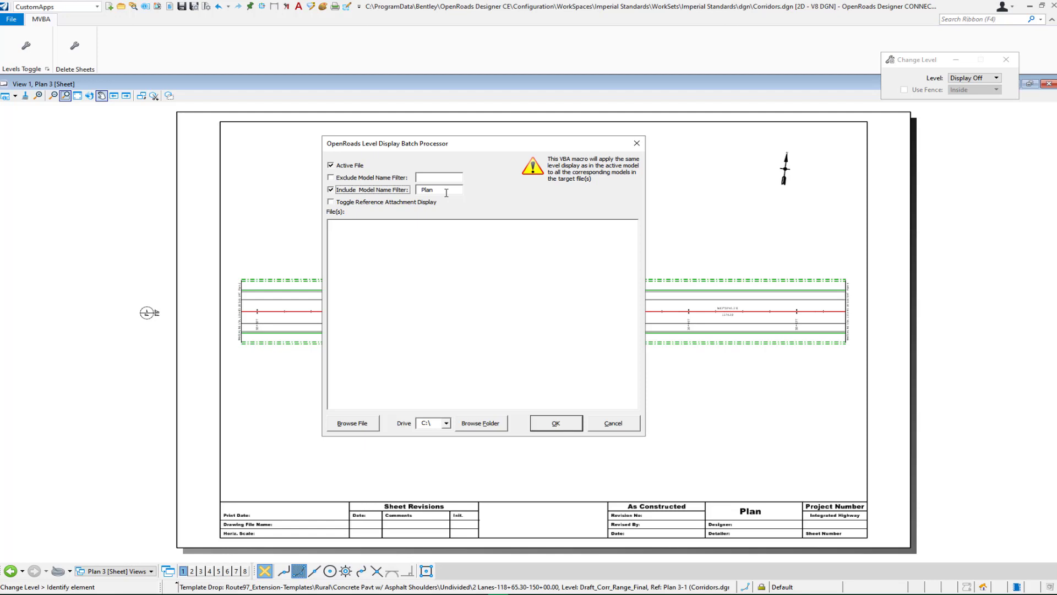
{"action": "mouse_move", "coordinate": [568, 422]}
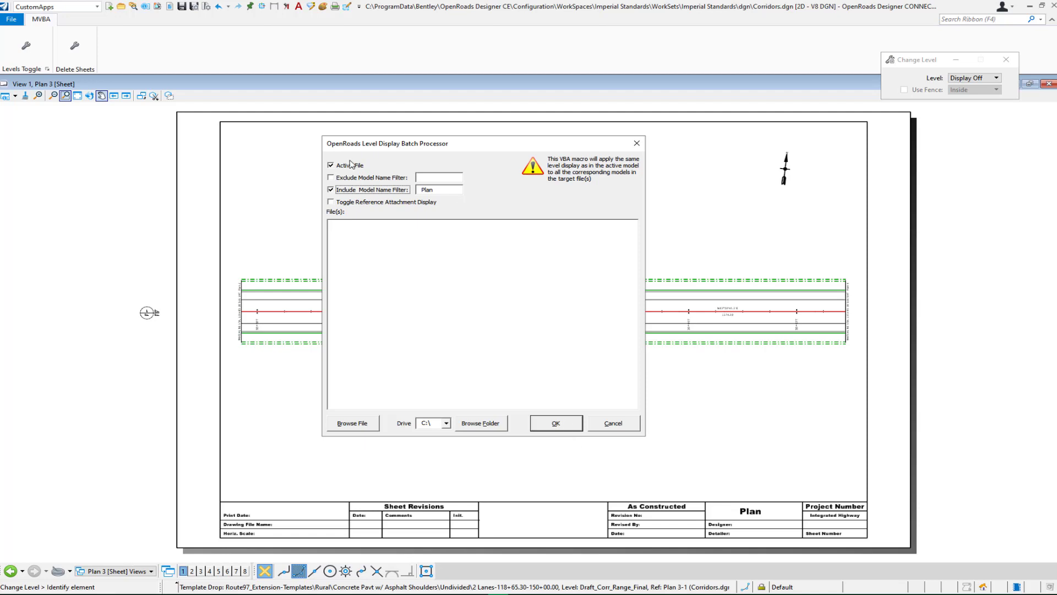
{"action": "left_click", "coordinate": [556, 423]}
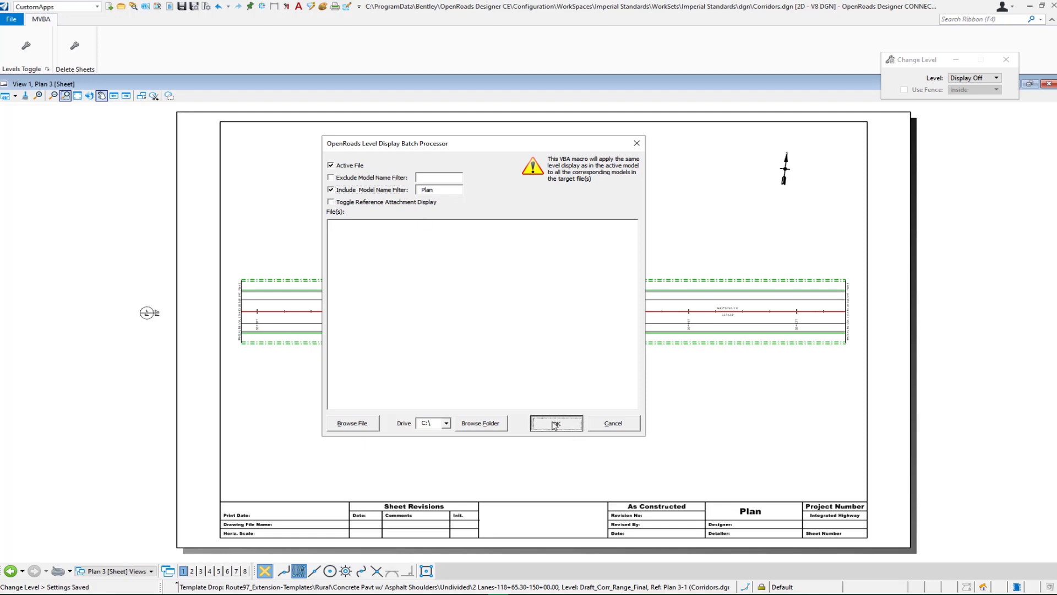
Run the batch processor so Plan 5 through Plan 18 receive the Plan 3 level display
{"action": "left_click", "coordinate": [556, 423]}
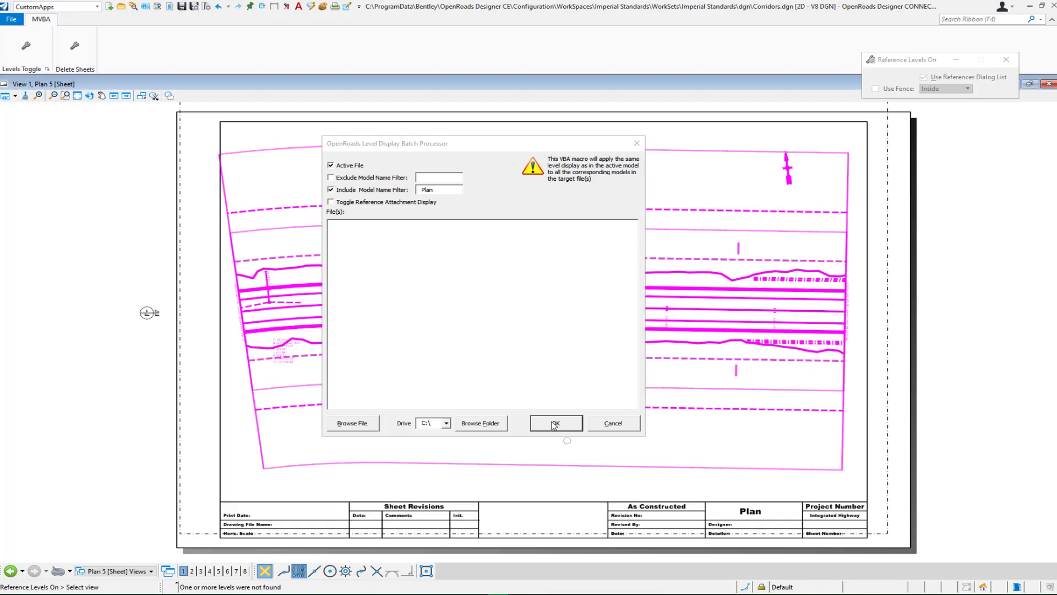
{"action": "left_click", "coordinate": [555, 423]}
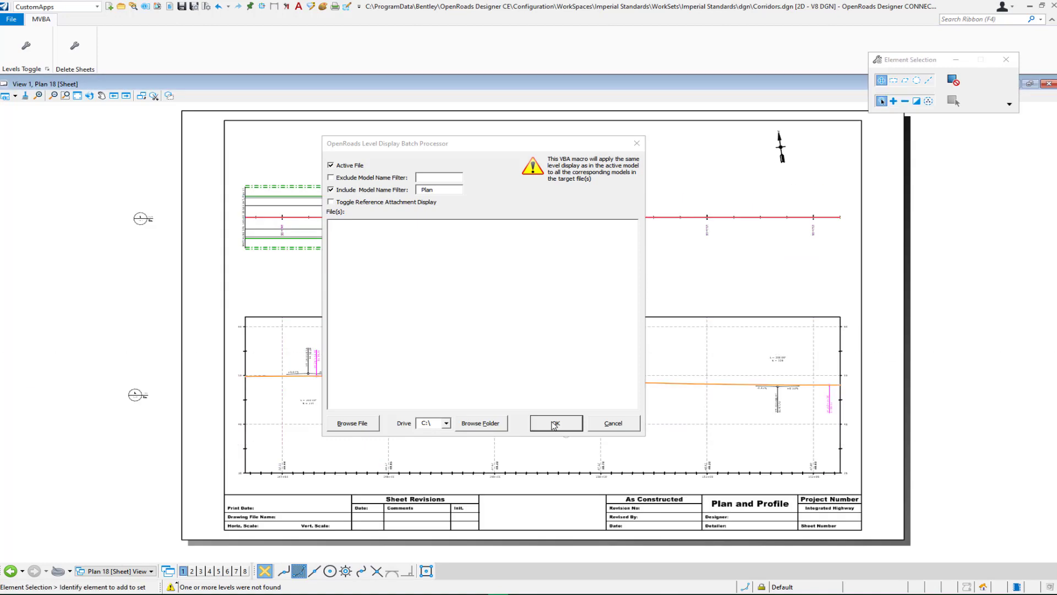
{"action": "mouse_move", "coordinate": [583, 429]}
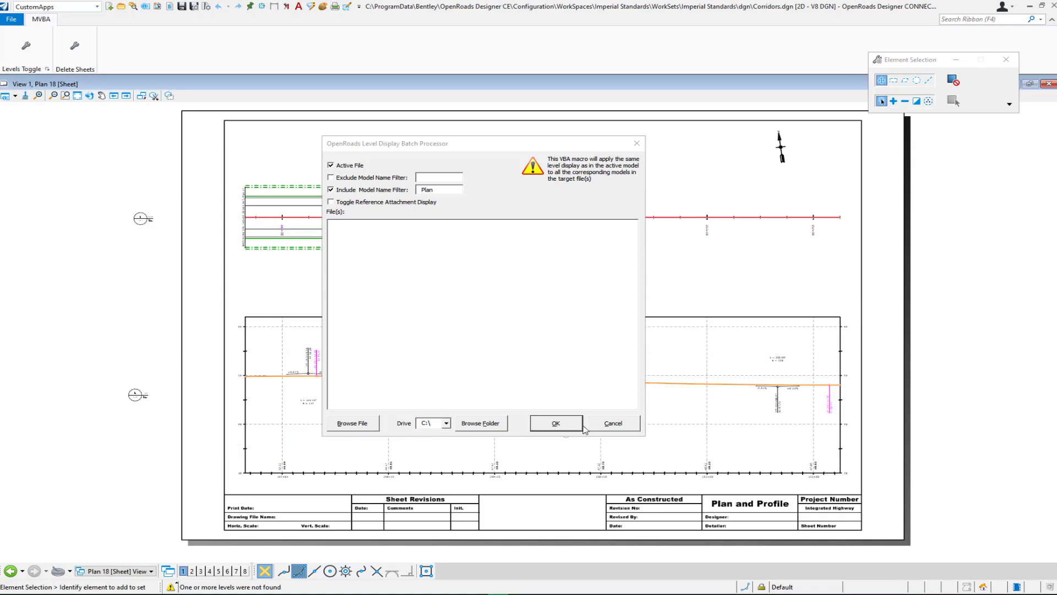
{"action": "mouse_move", "coordinate": [637, 145]}
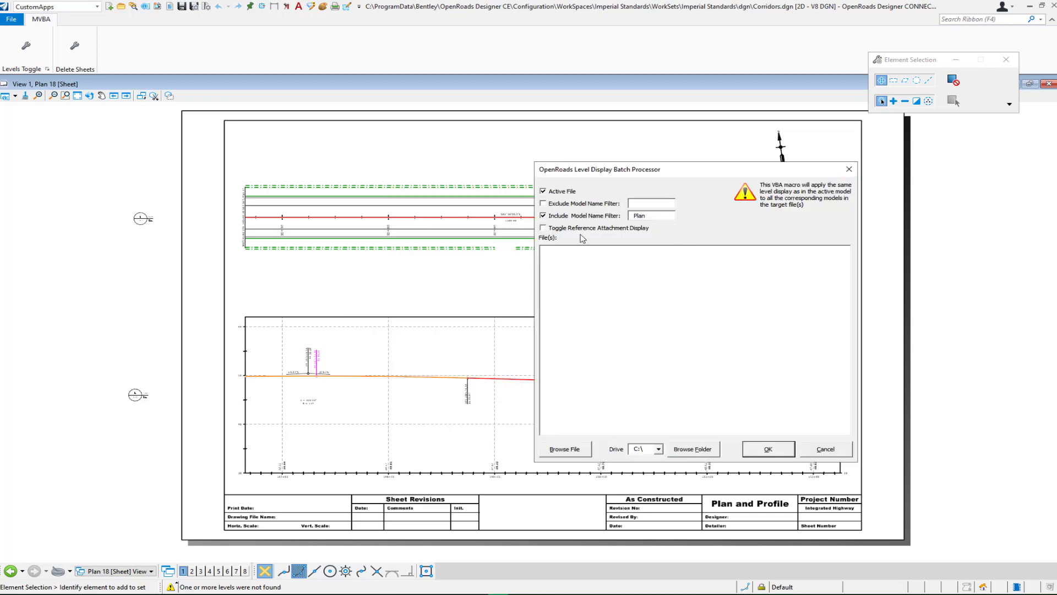
{"action": "mouse_move", "coordinate": [560, 235]}
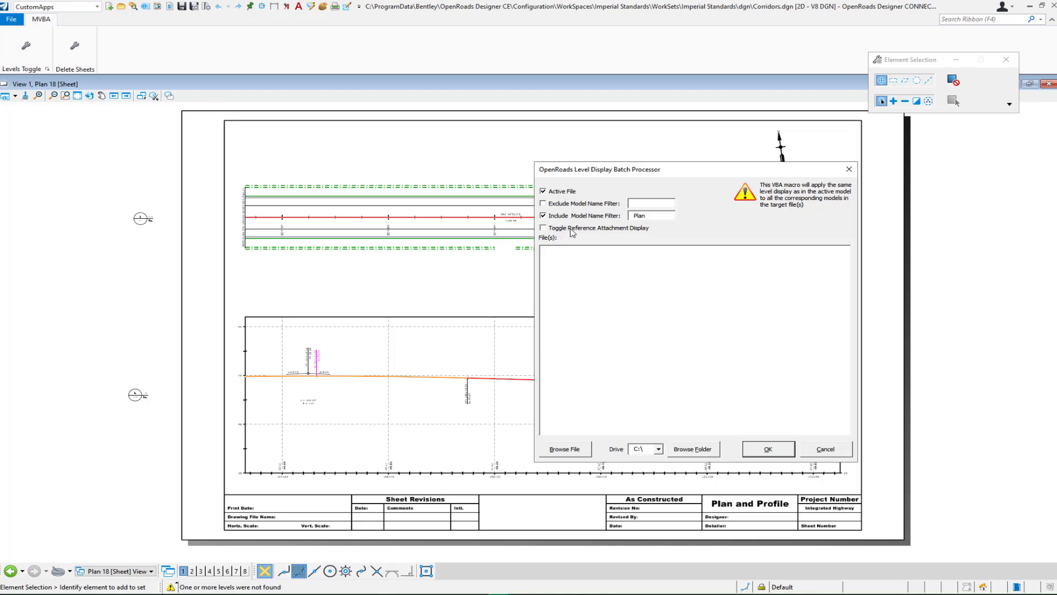
{"action": "mouse_move", "coordinate": [589, 241]}
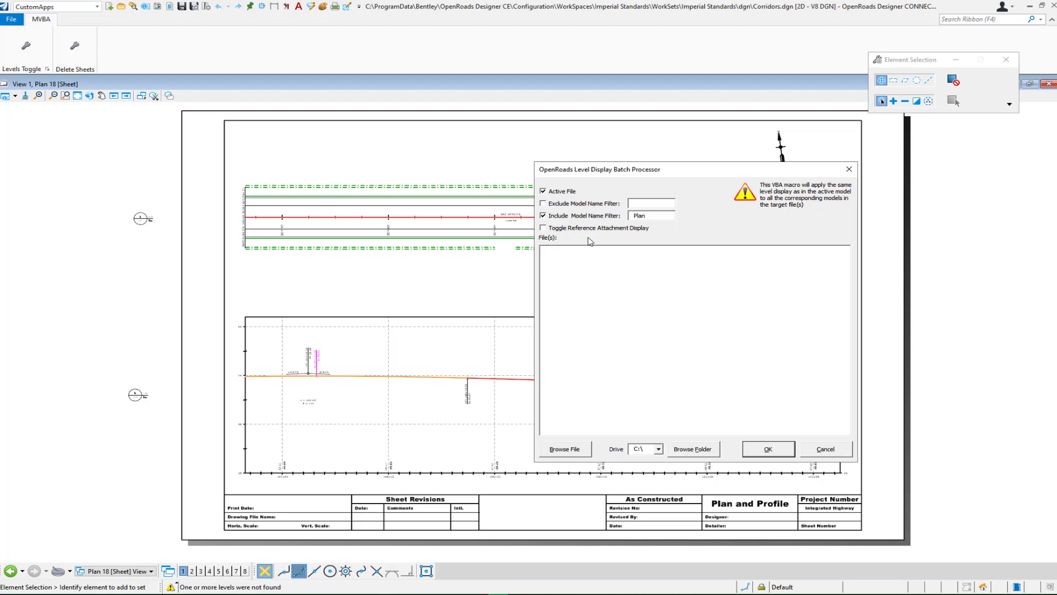
Close the Level Display Batch Processor, leaving Plan 18 shown with the levels off
{"action": "left_click", "coordinate": [767, 449]}
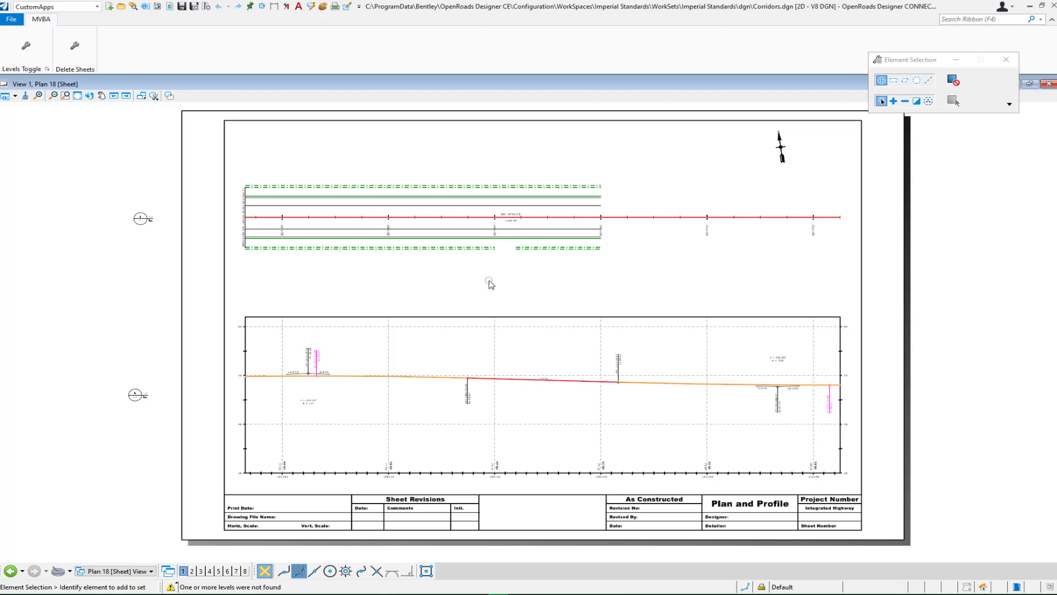